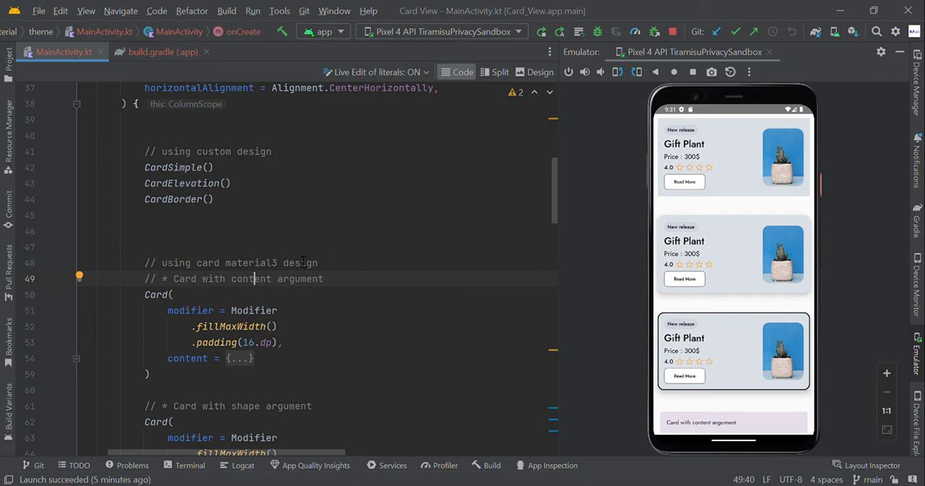
mouse_move(664, 185)
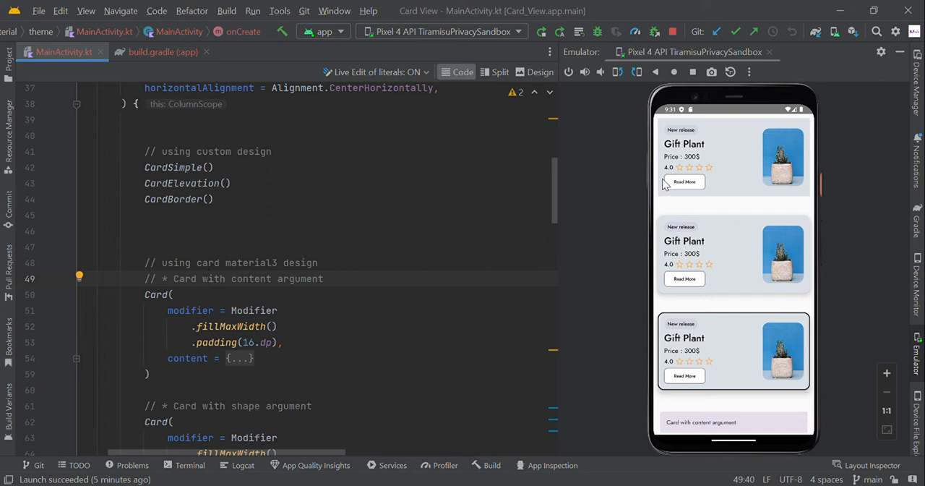
mouse_move(697, 303)
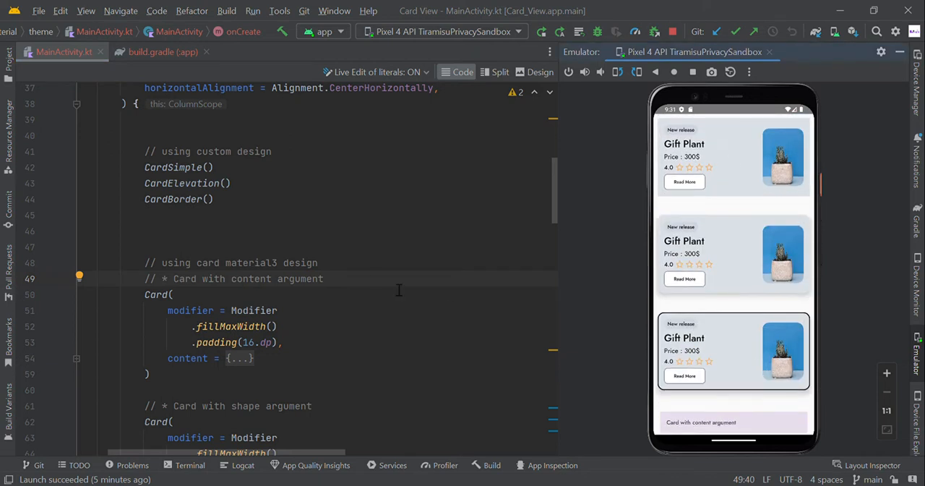
mouse_move(373, 281)
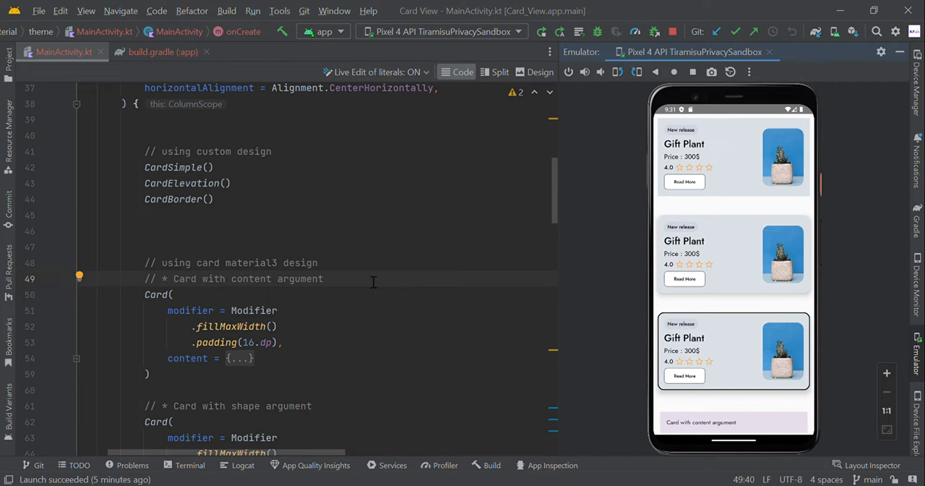
Show the app module's build.gradle dependencies with the androidx.compose.material3 implementation line
left_click(139, 150)
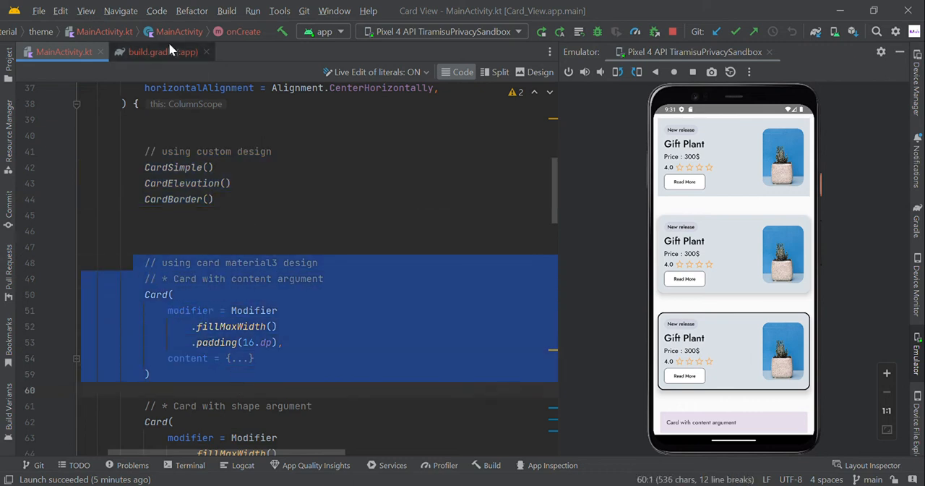
left_click(162, 52)
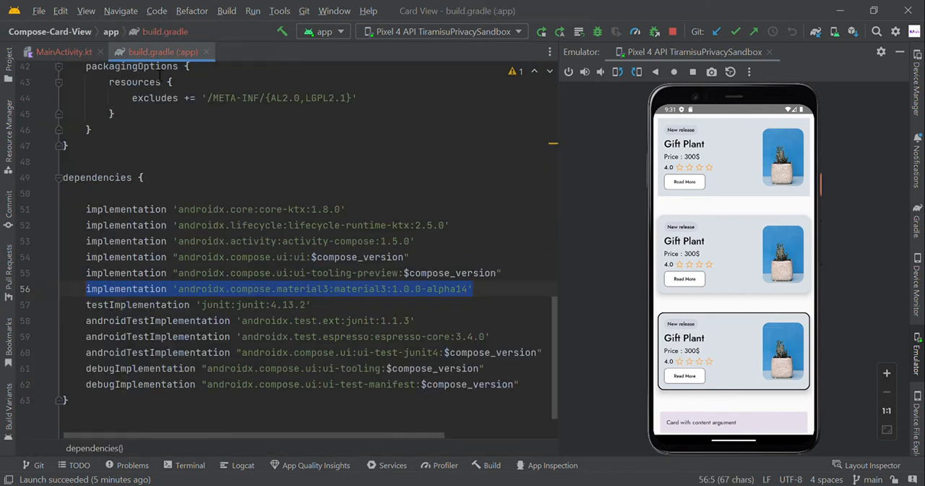
left_click(64, 52)
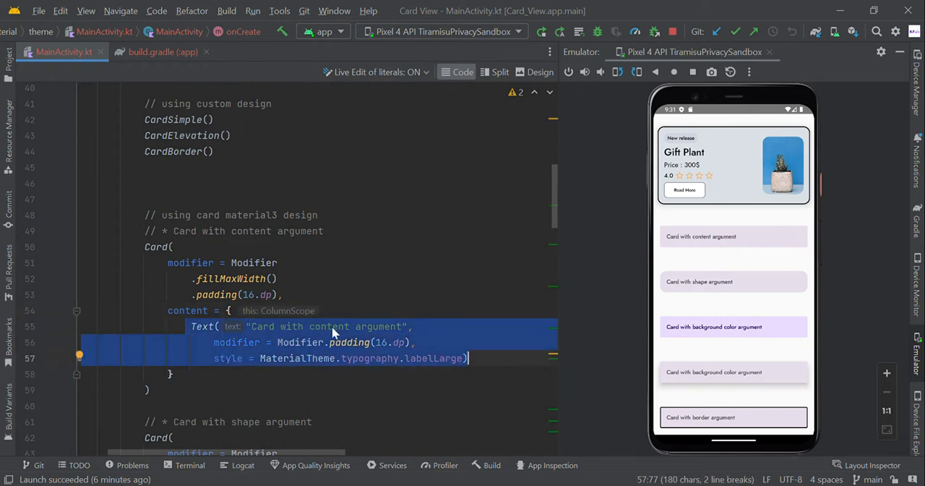
mouse_move(705, 225)
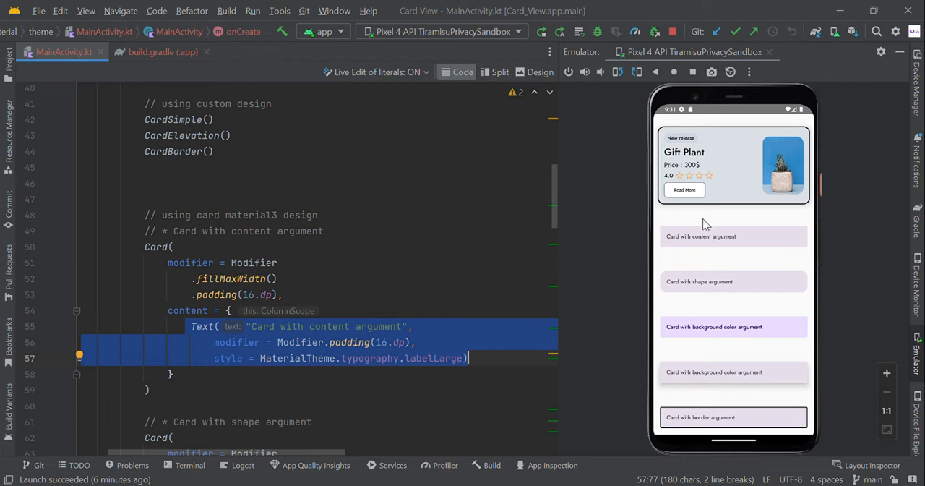
mouse_move(572, 270)
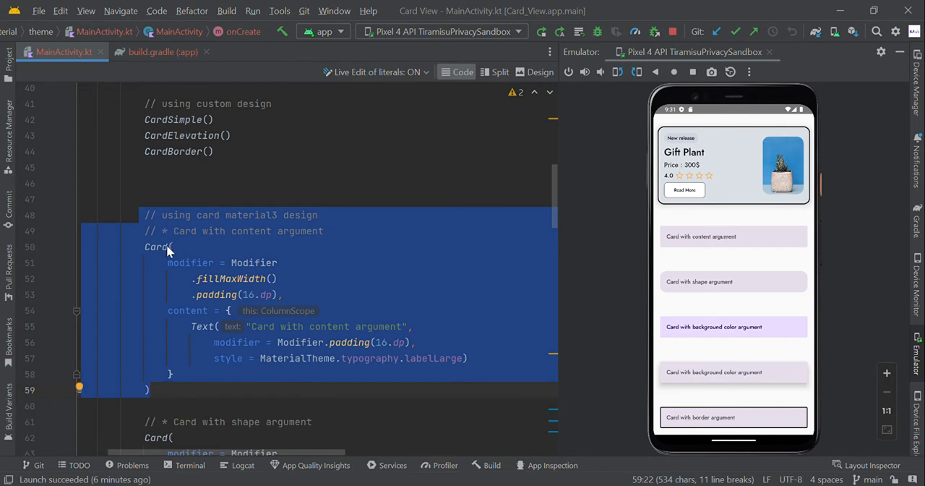
left_click(156, 246)
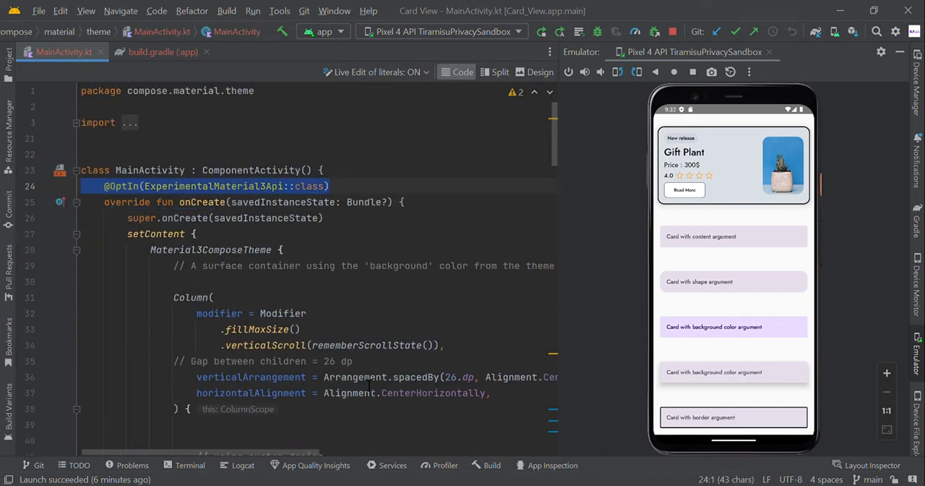
Reveal the shape card's RoundedCornerShape(16.dp) line and the cardColors background-color card below it
scroll("down", 3)
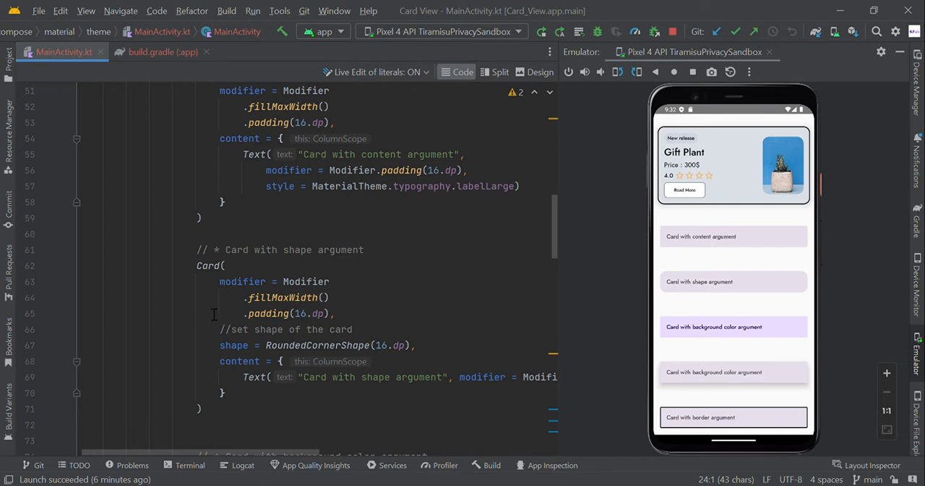
triple_click(304, 344)
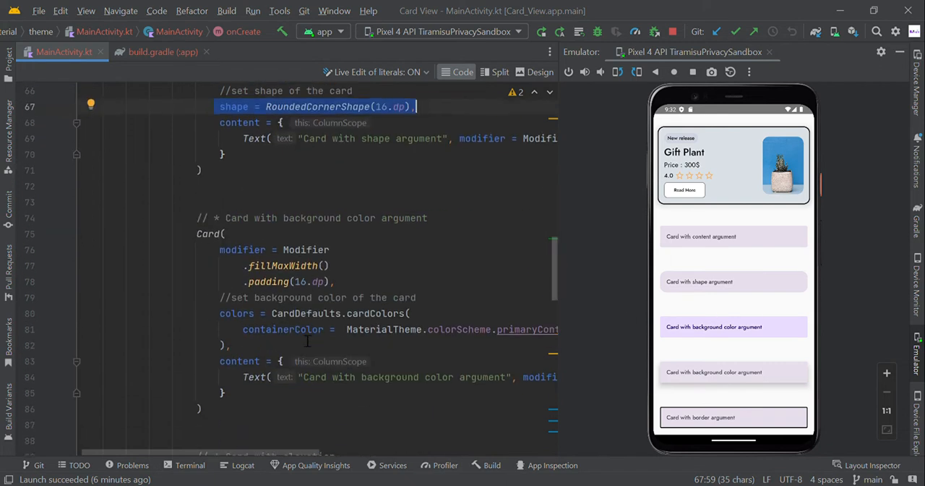
mouse_move(278, 220)
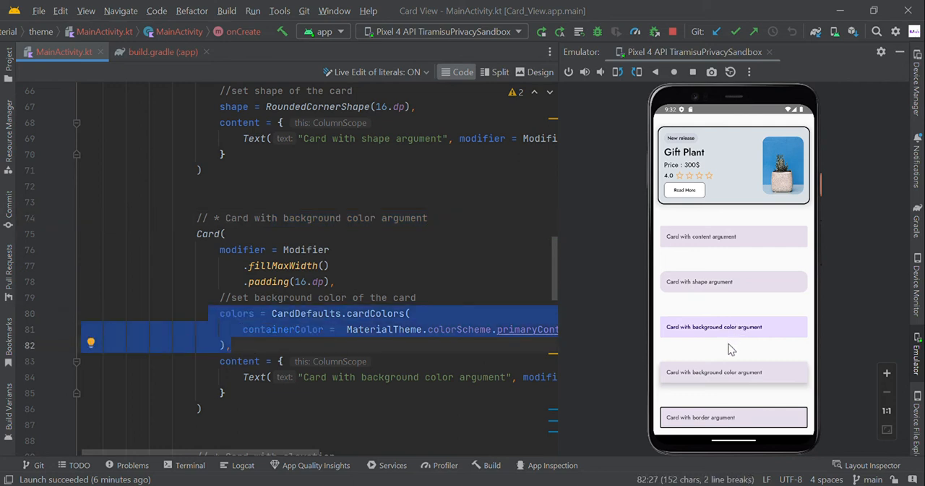
mouse_move(656, 352)
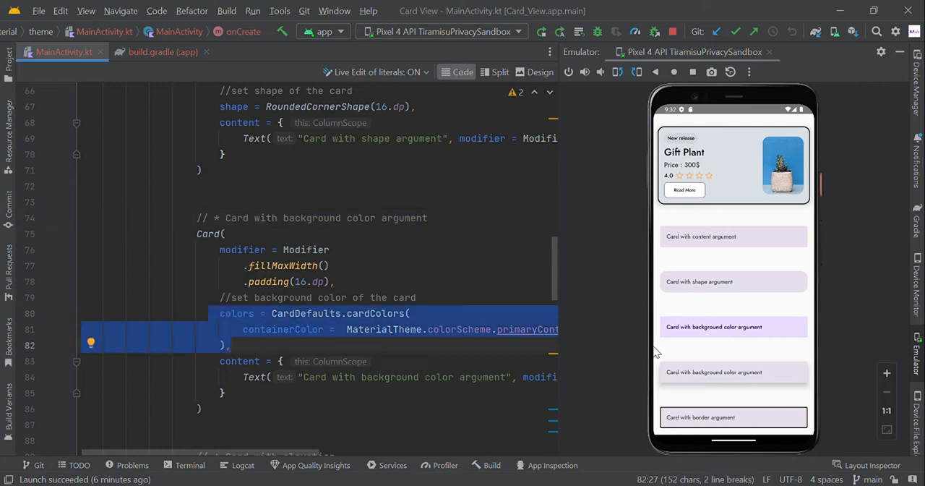
Reveal the elevation card's cardElevation(defaultElevation = 10.dp) and the BorderStroke(2.dp, Color.Black) border card
scroll("down", 3)
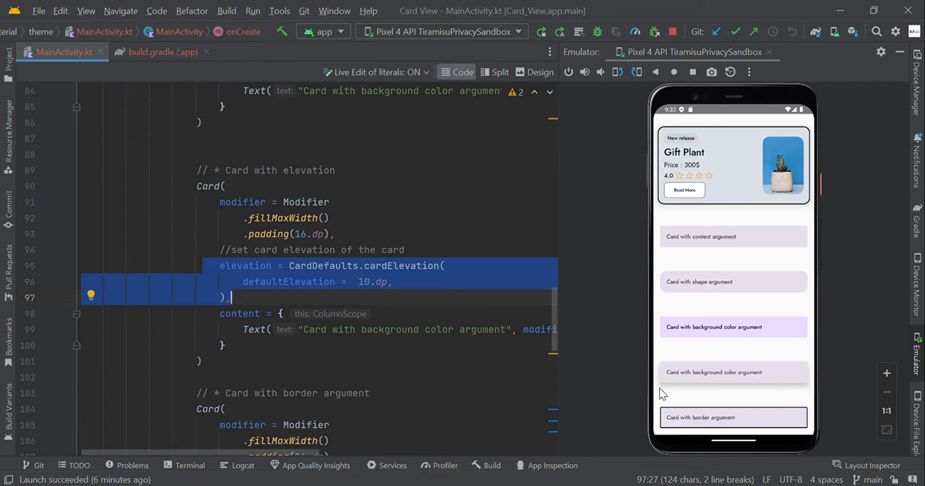
left_click(364, 282)
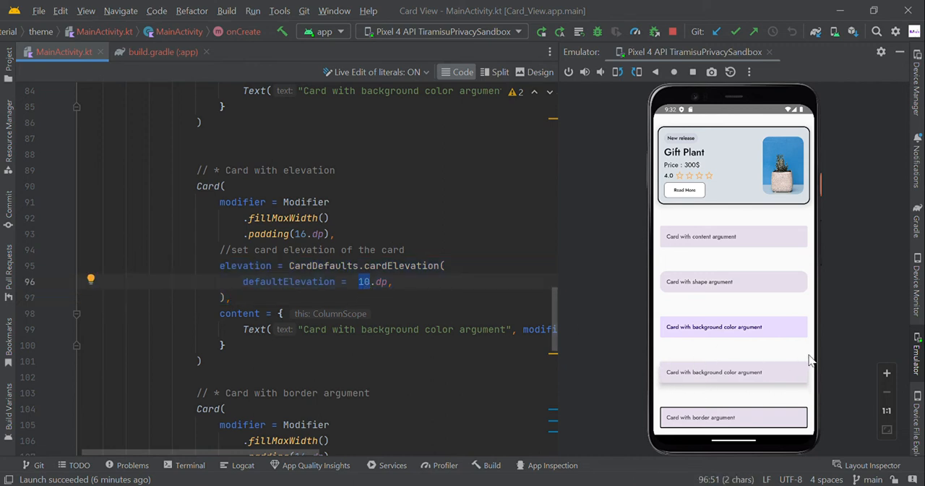
scroll("down", 3)
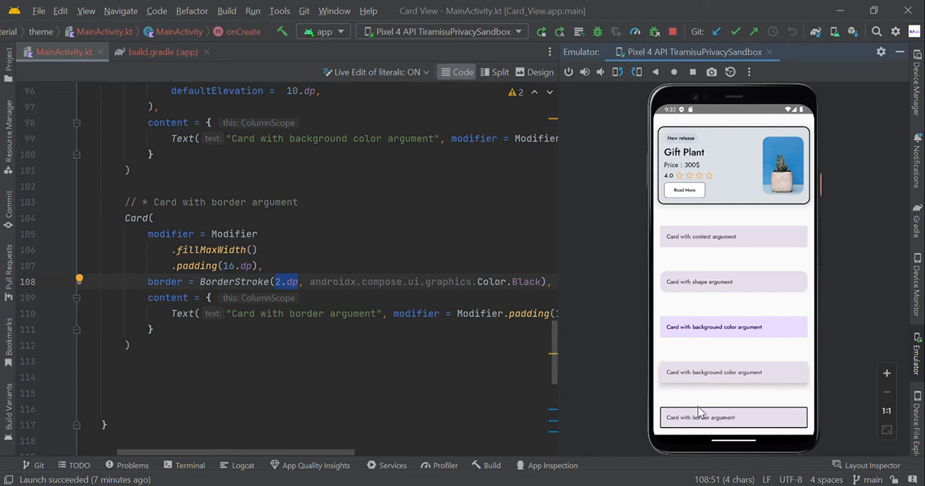
mouse_move(760, 412)
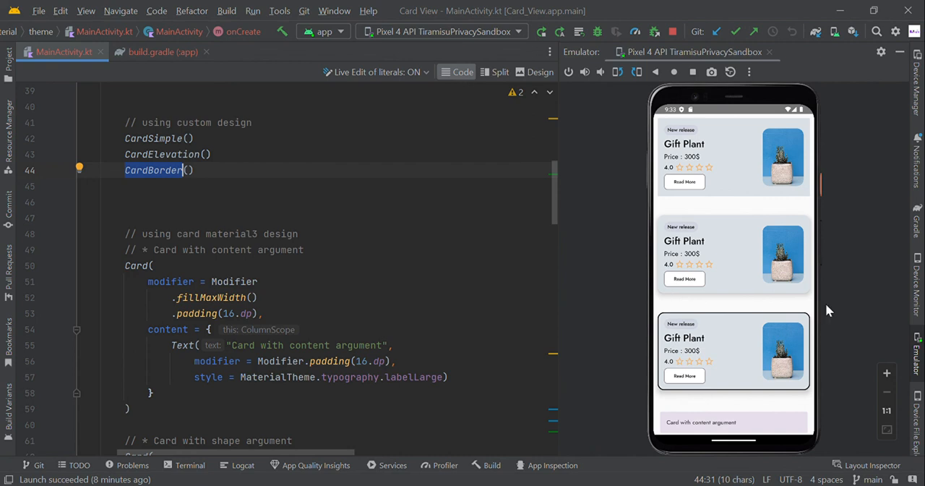
mouse_move(665, 302)
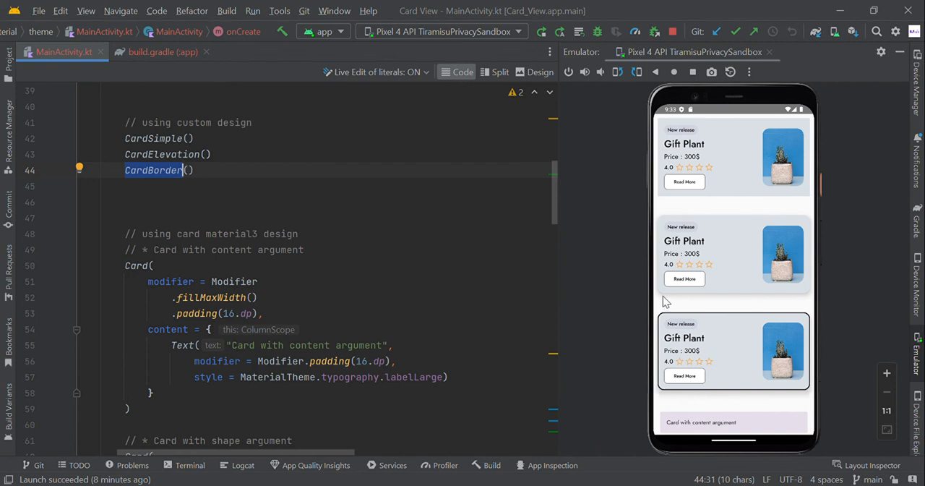
mouse_move(668, 320)
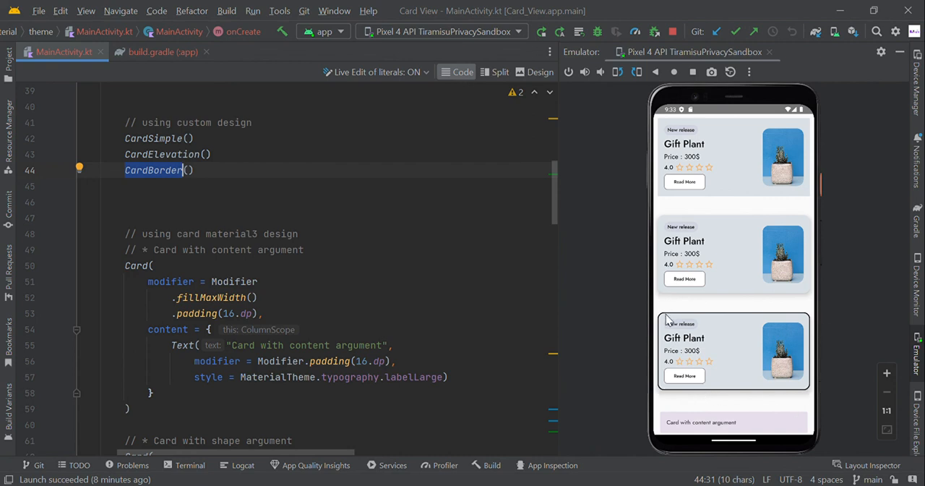